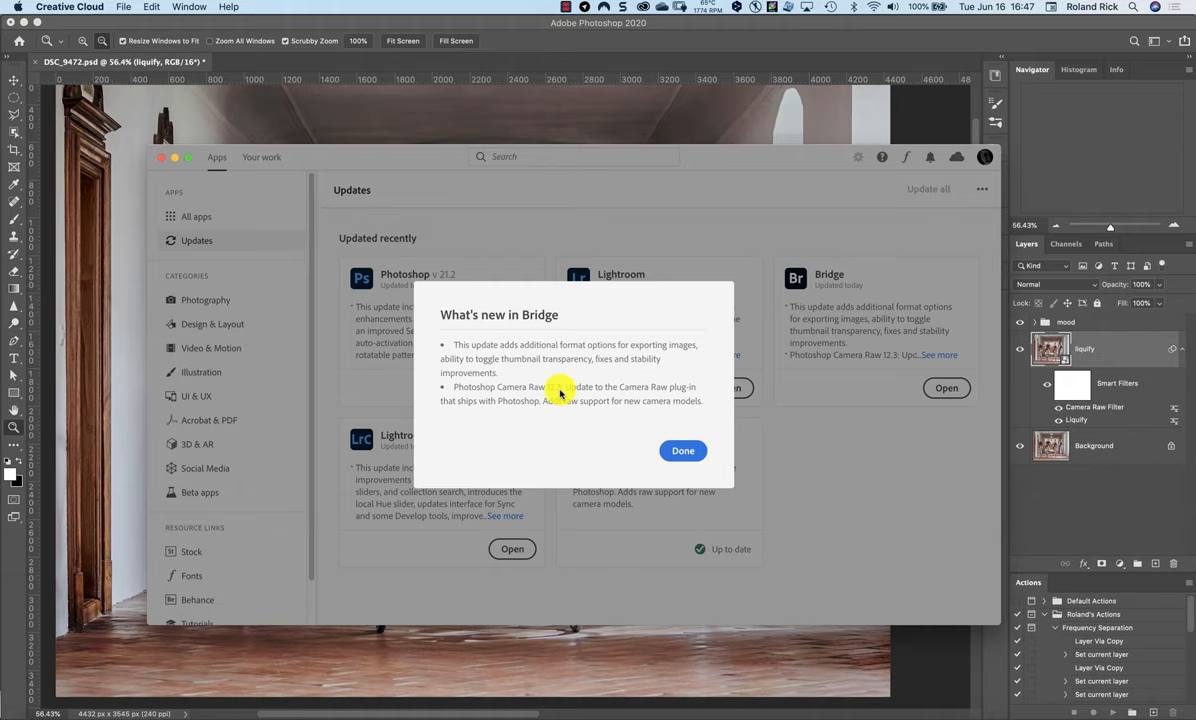
# Step: Dismiss the 'What's new in Bridge' notes, returning to the Updates list
pyautogui.click(684, 452)
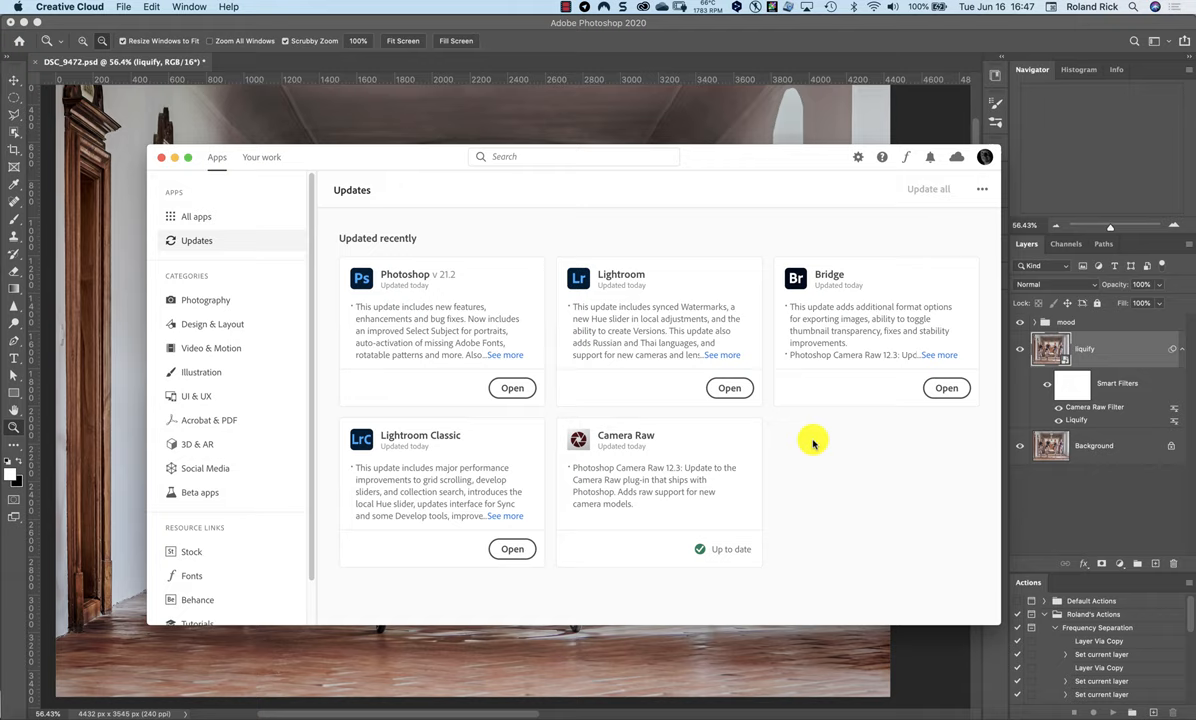
pyautogui.moveTo(750, 90)
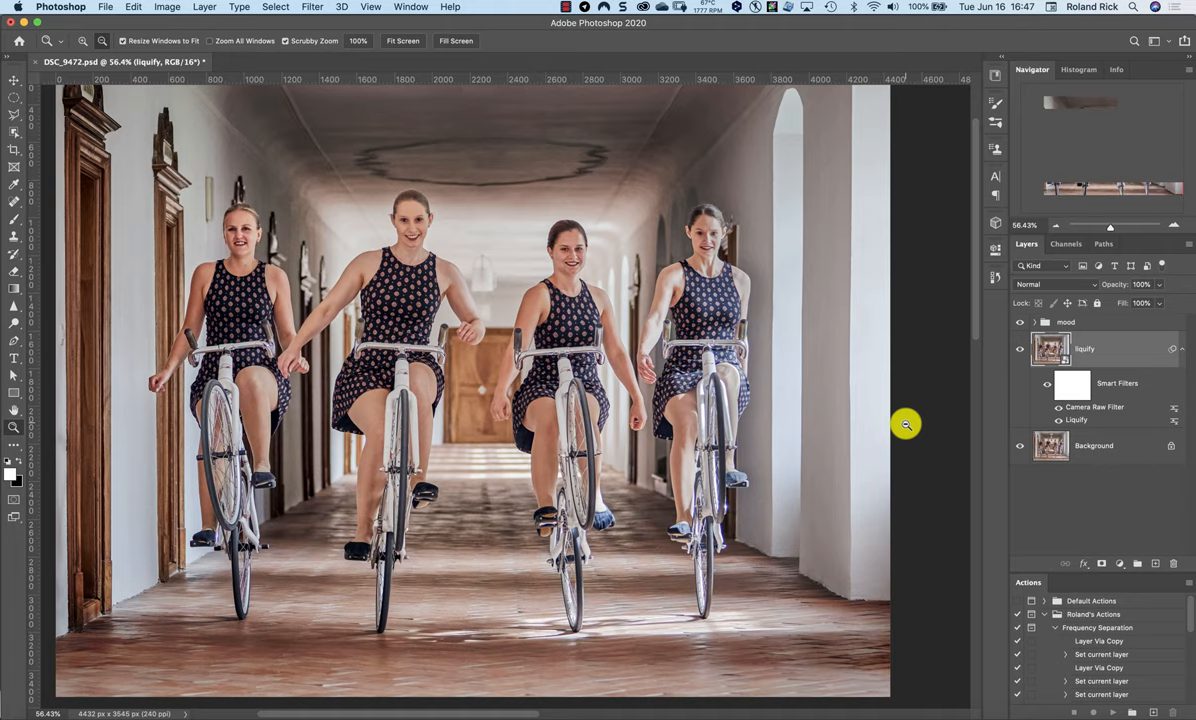
pyautogui.moveTo(728, 540)
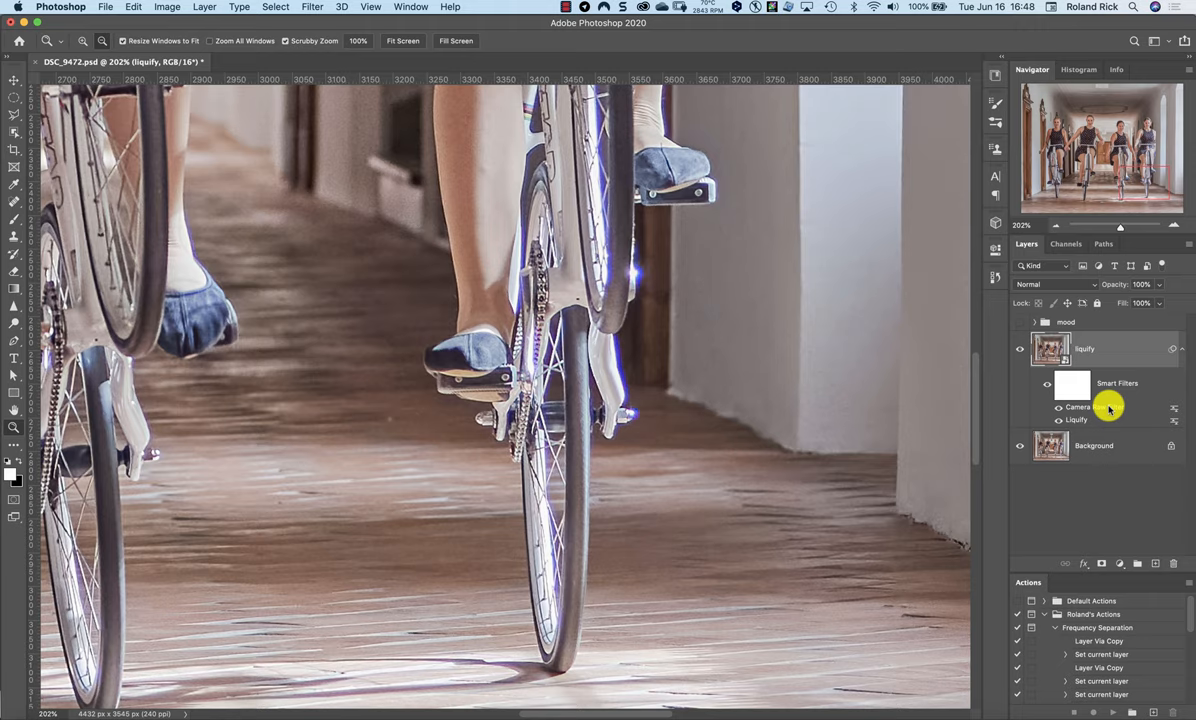
# Step: Reopen the Camera Raw Filter from the smart object's Smart Filters list
pyautogui.doubleClick(1072, 408)
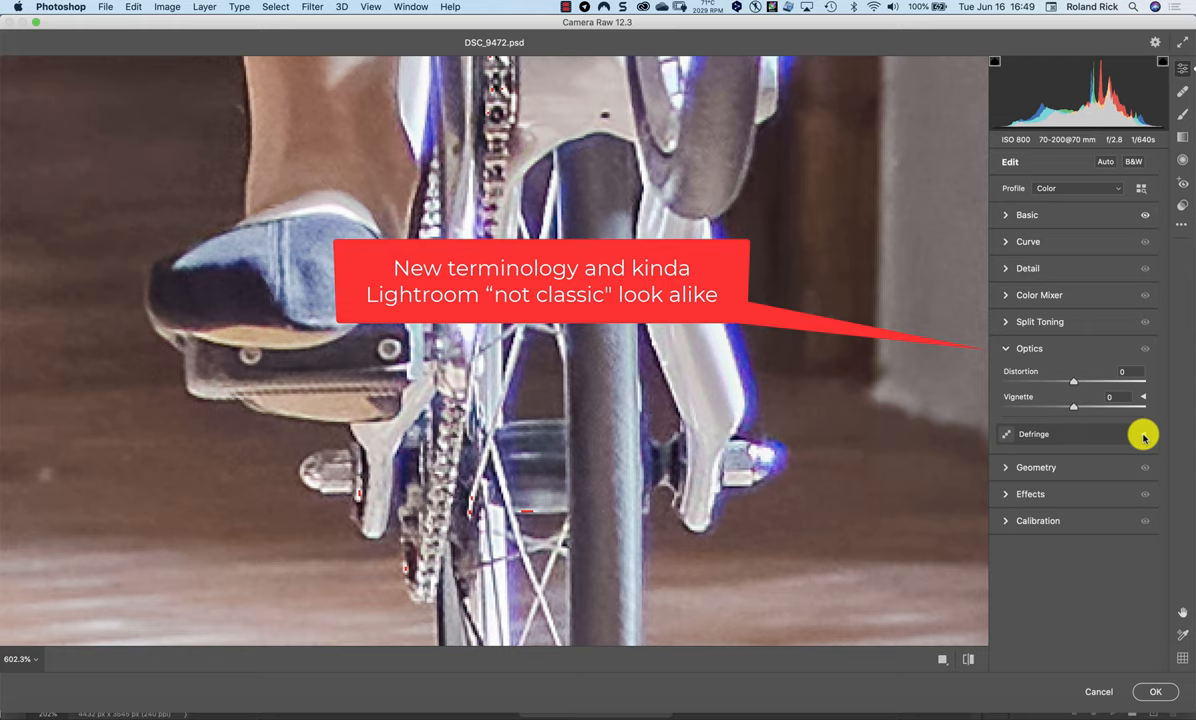
# Step: Sample the purple fringe with Defringe, adjust Purple Amount/Hue, and confirm with OK
pyautogui.click(1140, 434)
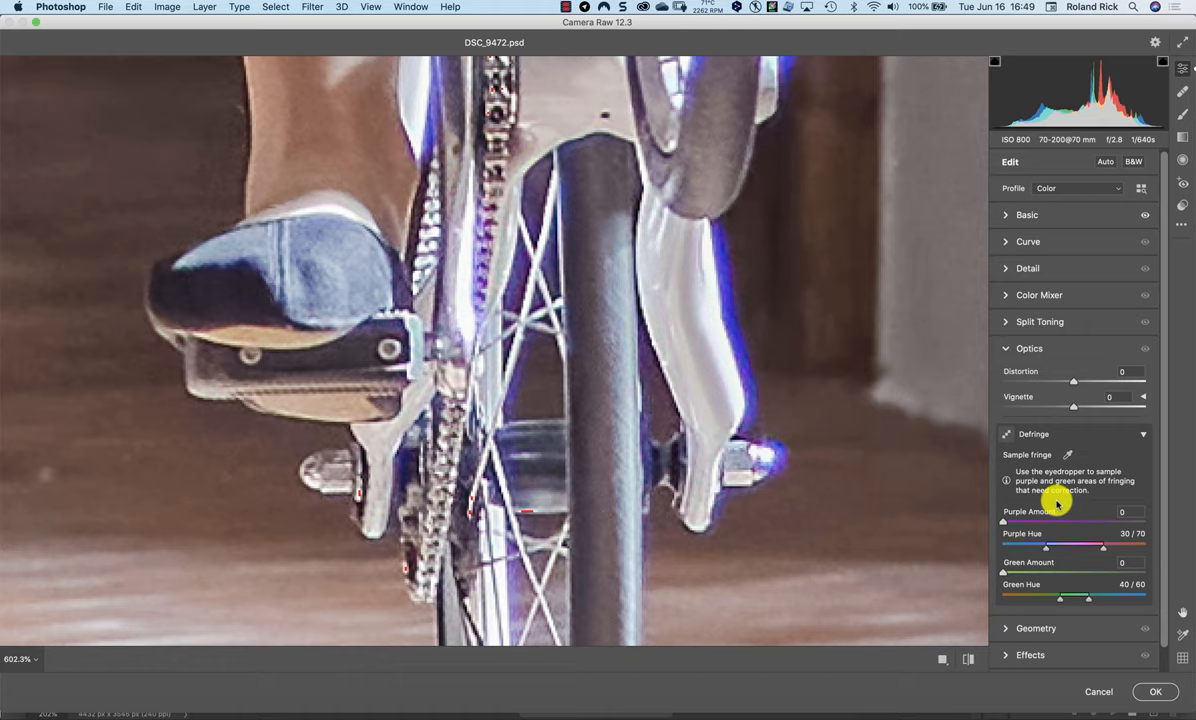
pyautogui.moveTo(848, 372)
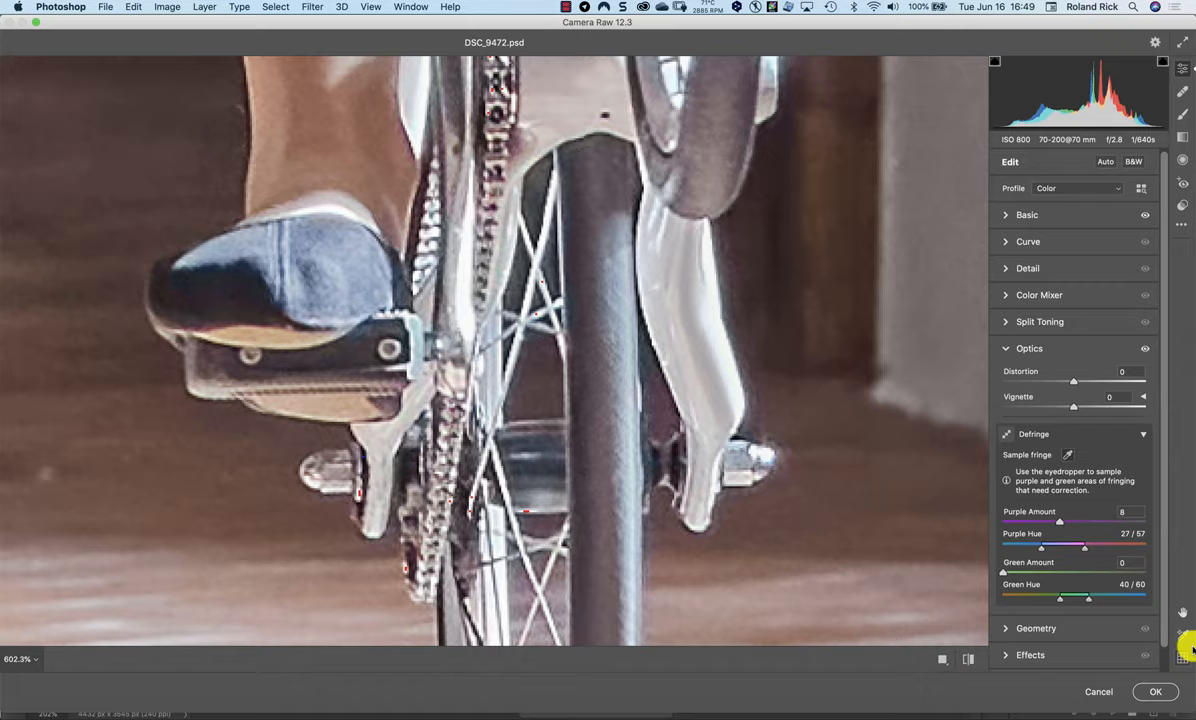
pyautogui.click(1156, 692)
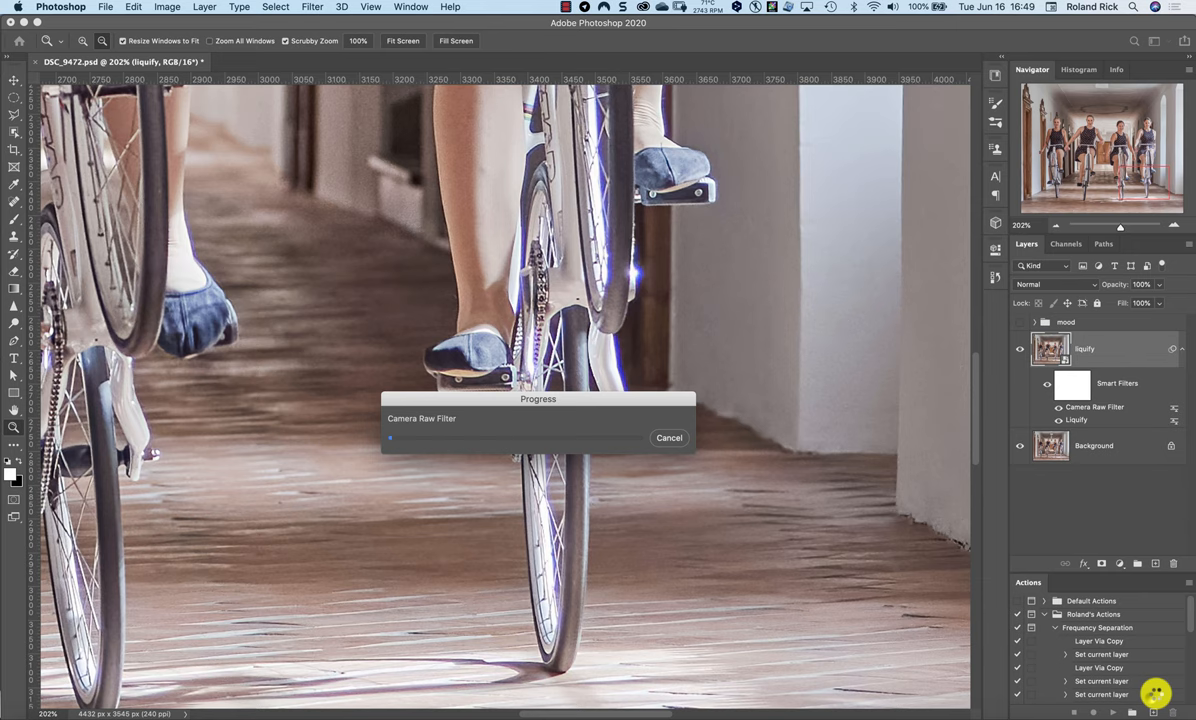